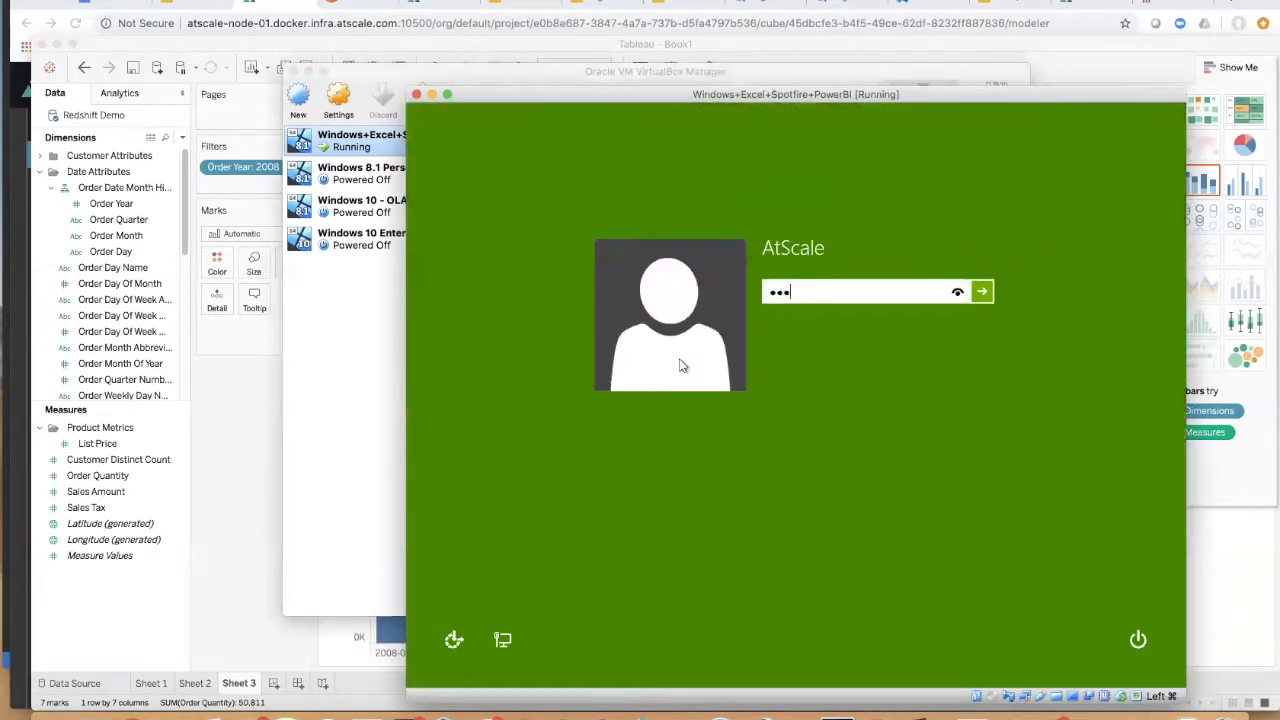
Sign in to the Windows virtual machine with the account password.
type("••••")
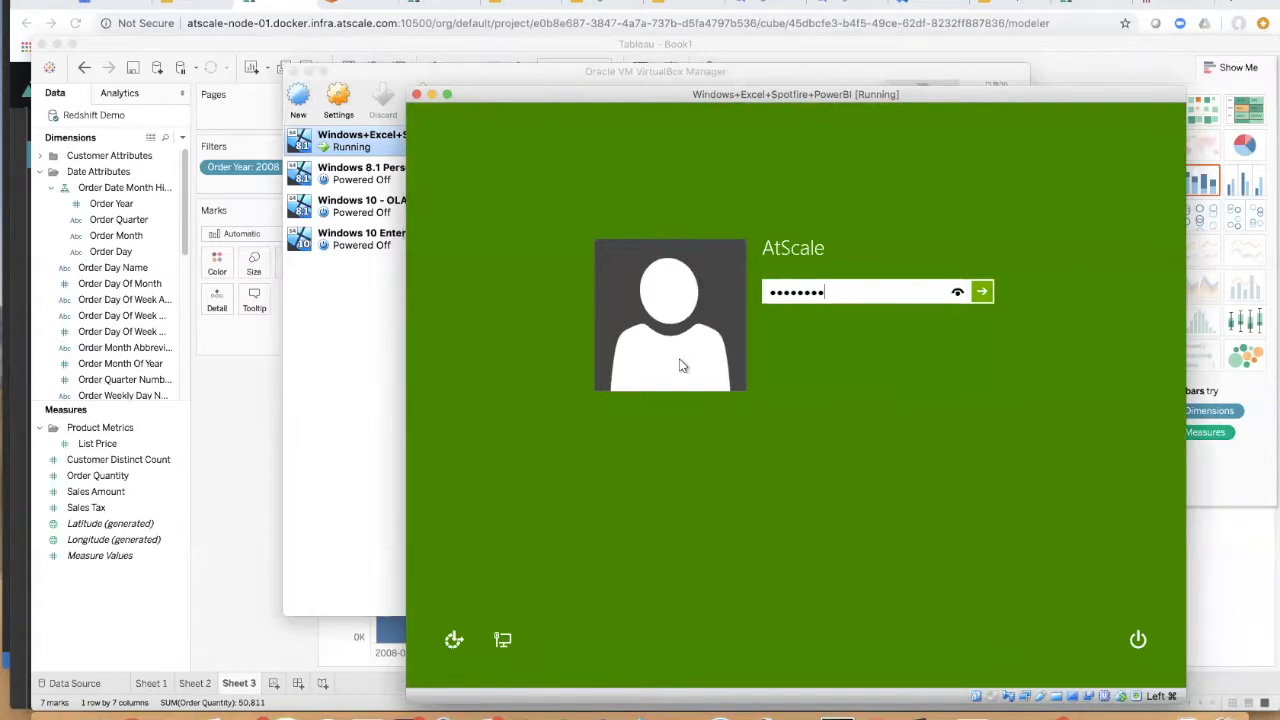
left_click(988, 292)
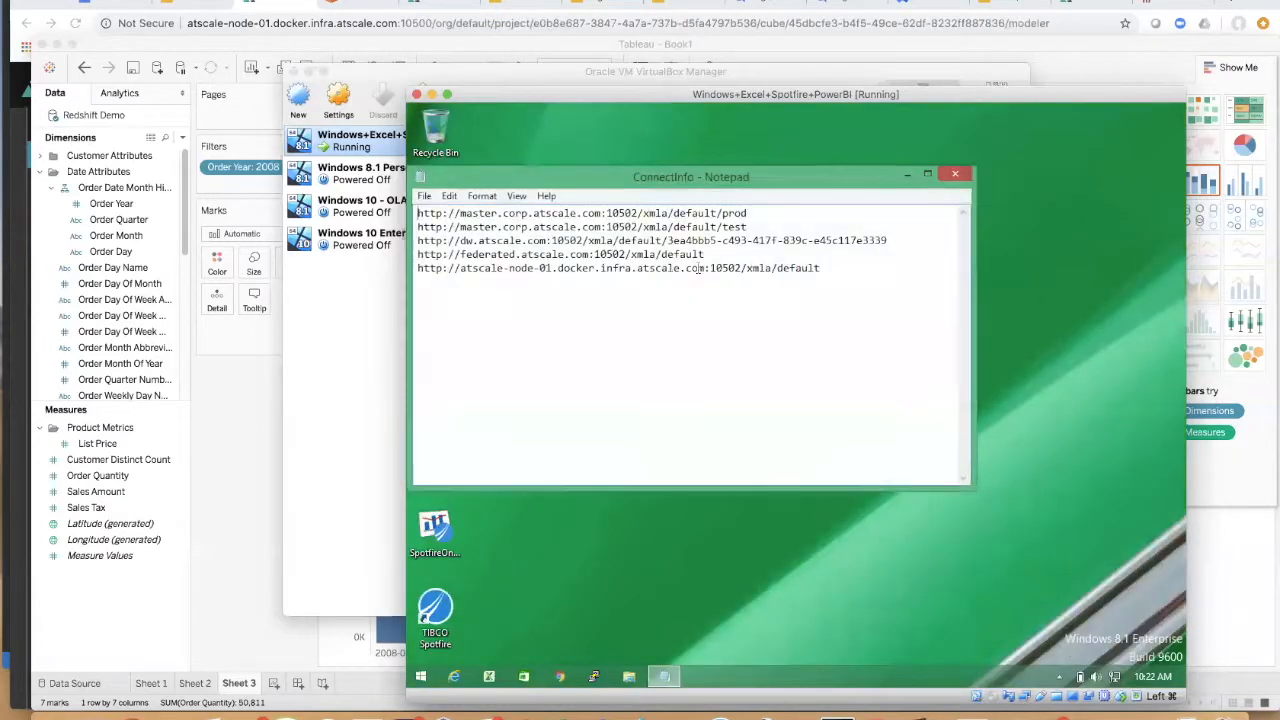
Copy the atscale-node-01 XMLA connection address from the Notepad notes.
left_click_drag(416, 254, 820, 268)
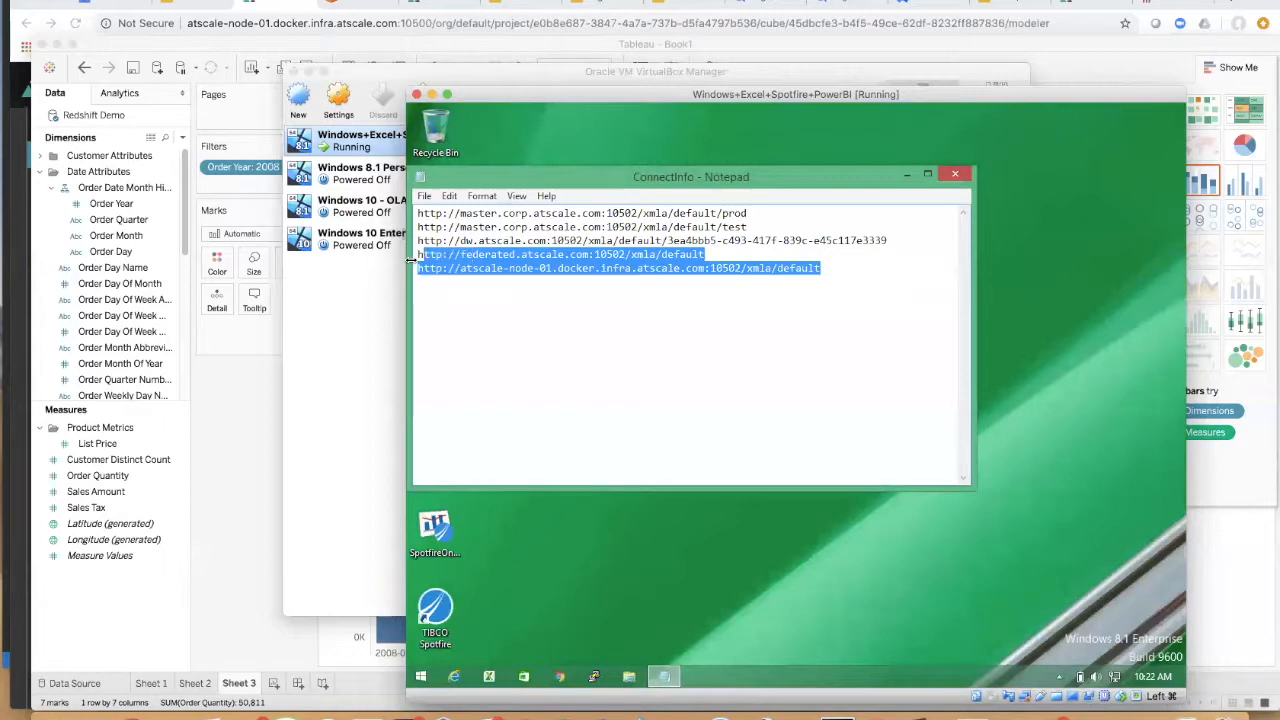
right_click(616, 268)
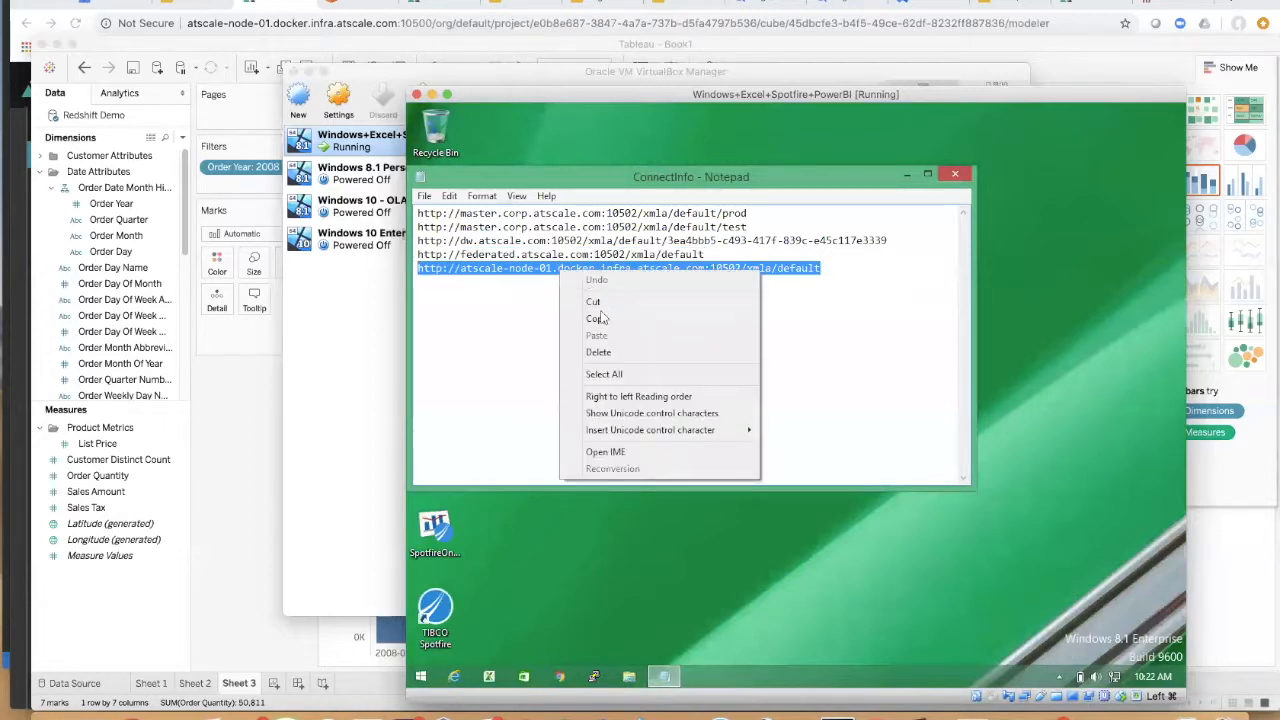
left_click(596, 318)
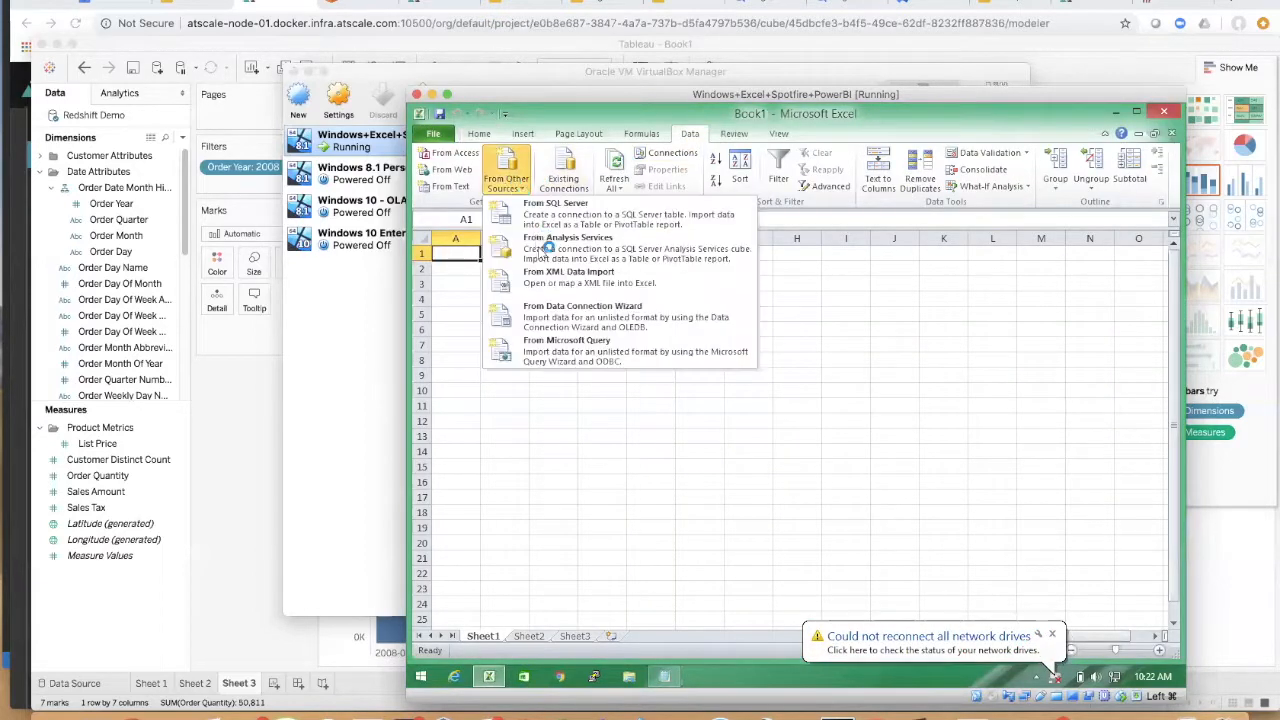
Connect to Analysis Services at node-01.docker.infra.atscale.com:10502/xmla/default with admin credentials.
left_click(564, 204)
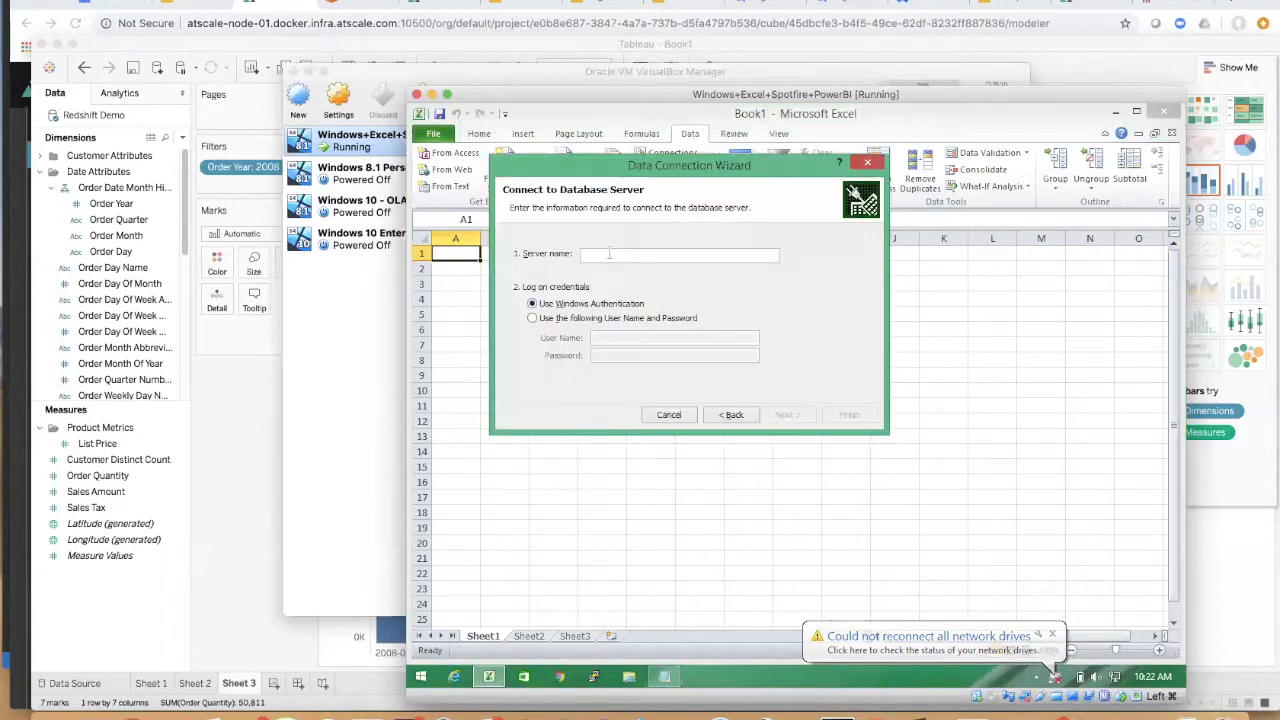
type("node-01.docker.infra.atscale.com:10502/xmla/default")
left_click(674, 338)
type("admi")
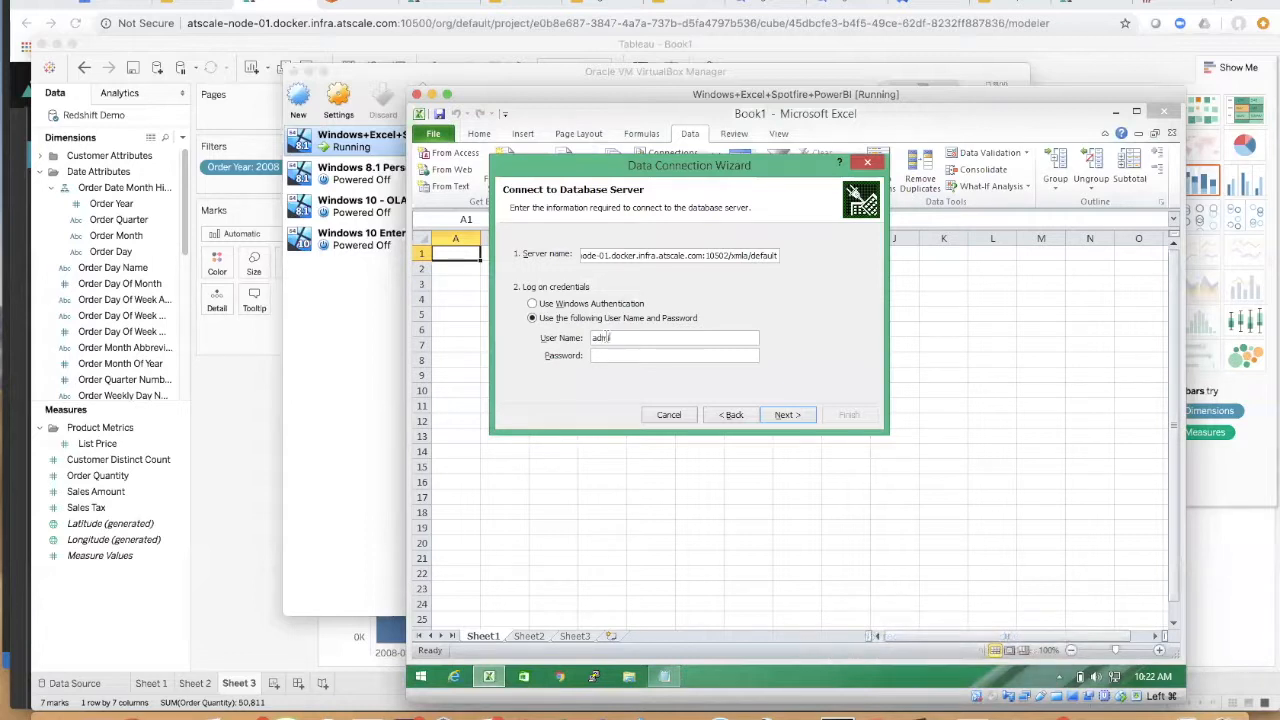
type("•••••")
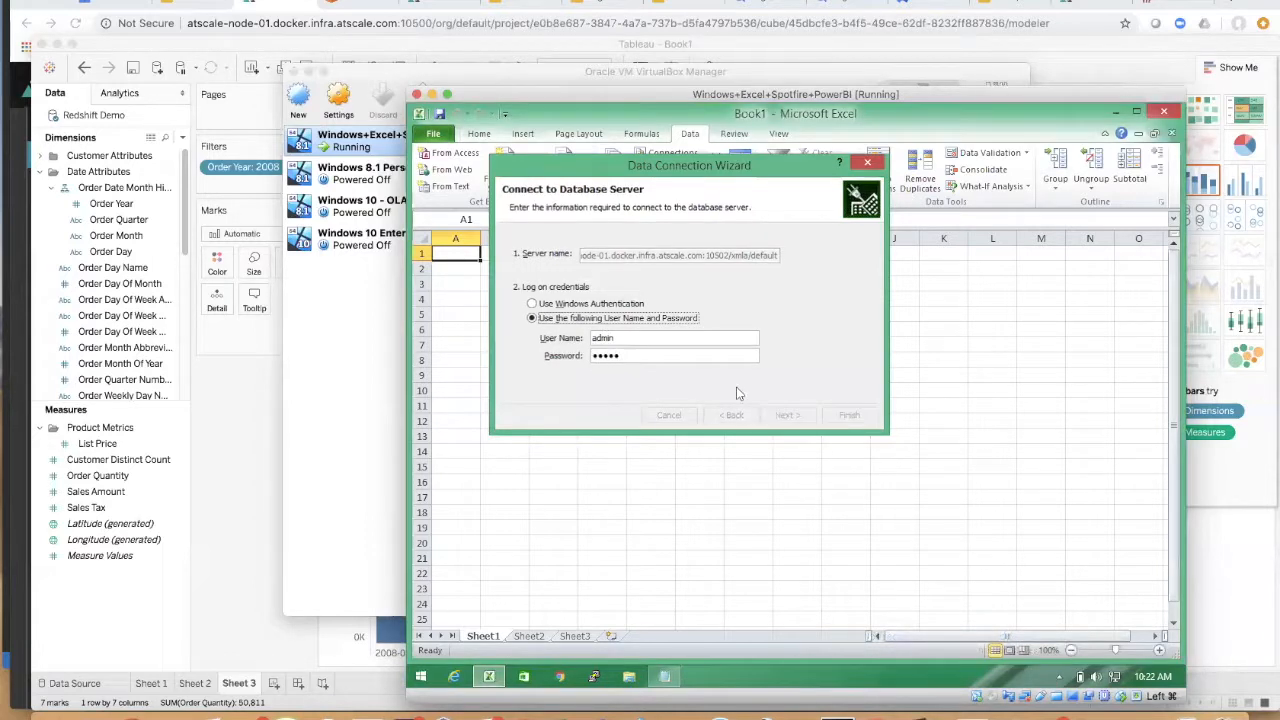
left_click(788, 414)
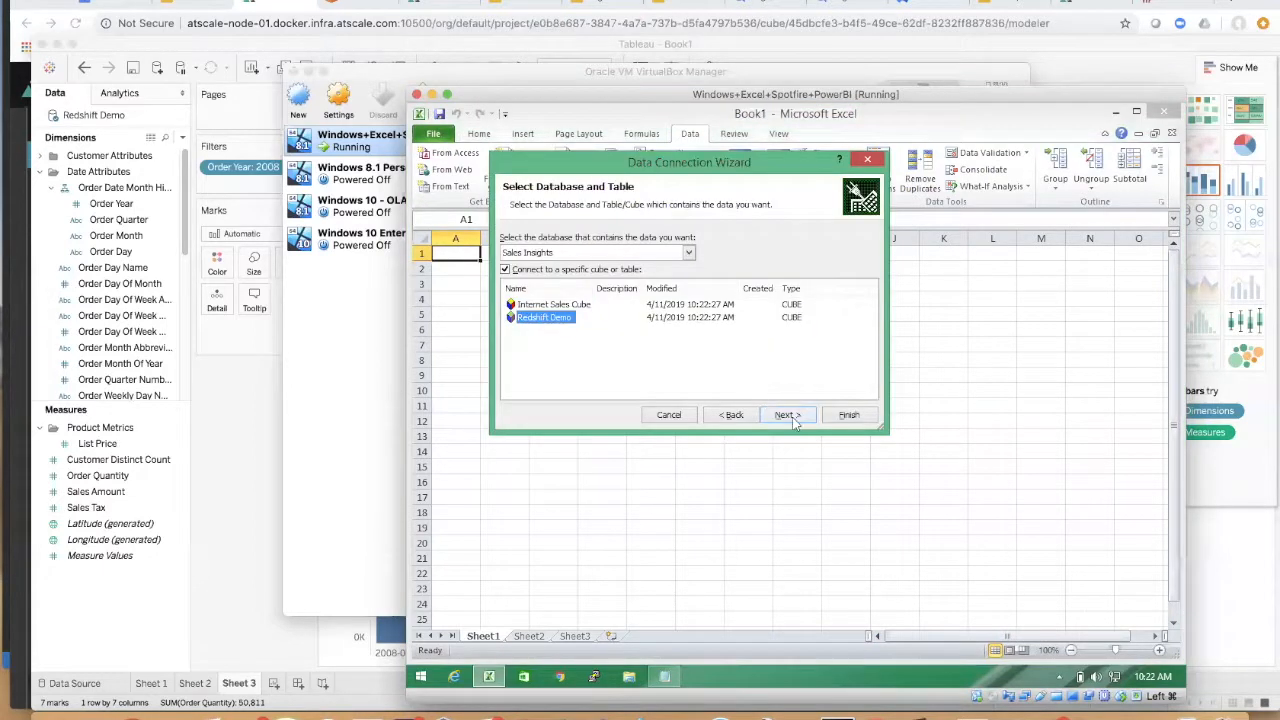
Choose the Redshift Demo cube and finish the connection with the password saved.
left_click(788, 414)
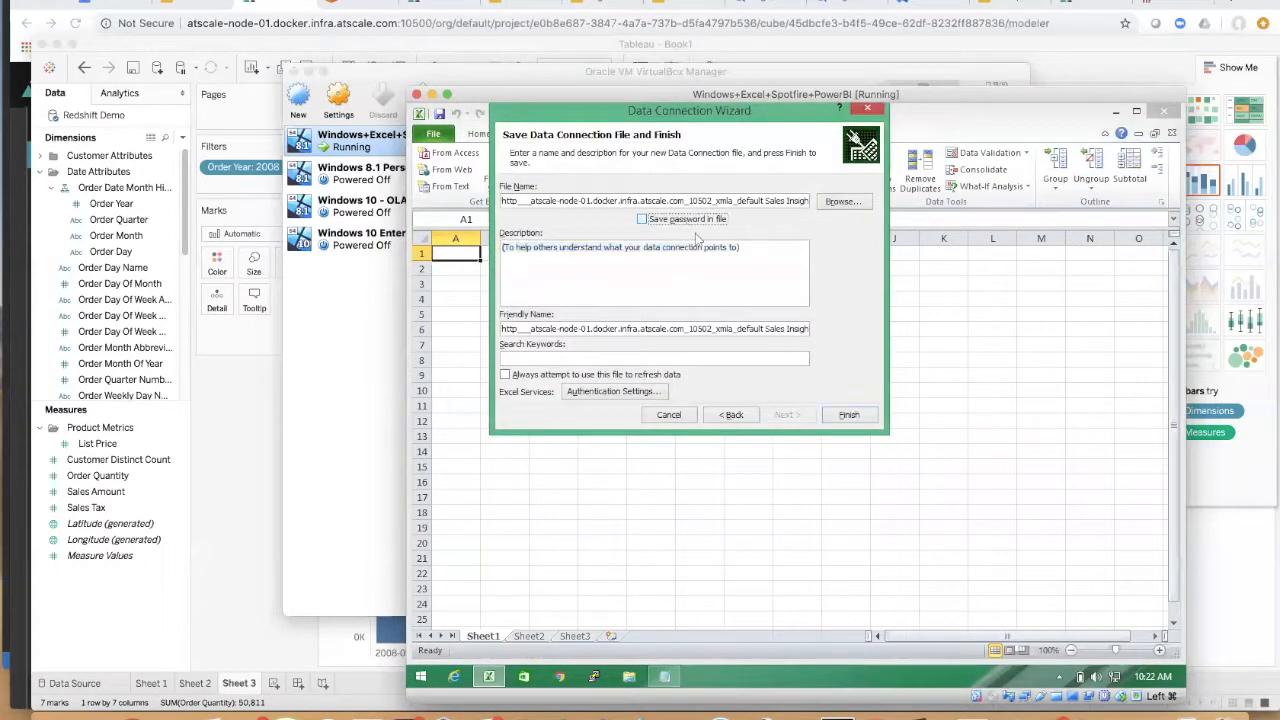
left_click(642, 218)
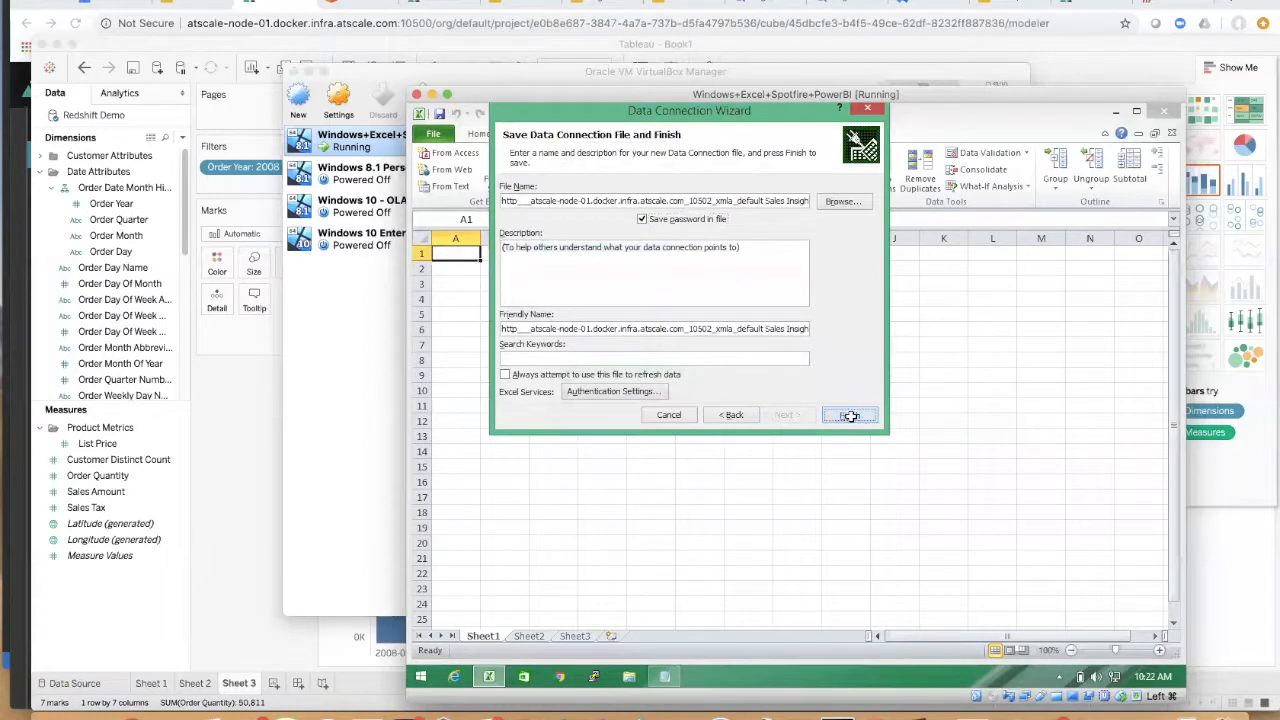
left_click(848, 414)
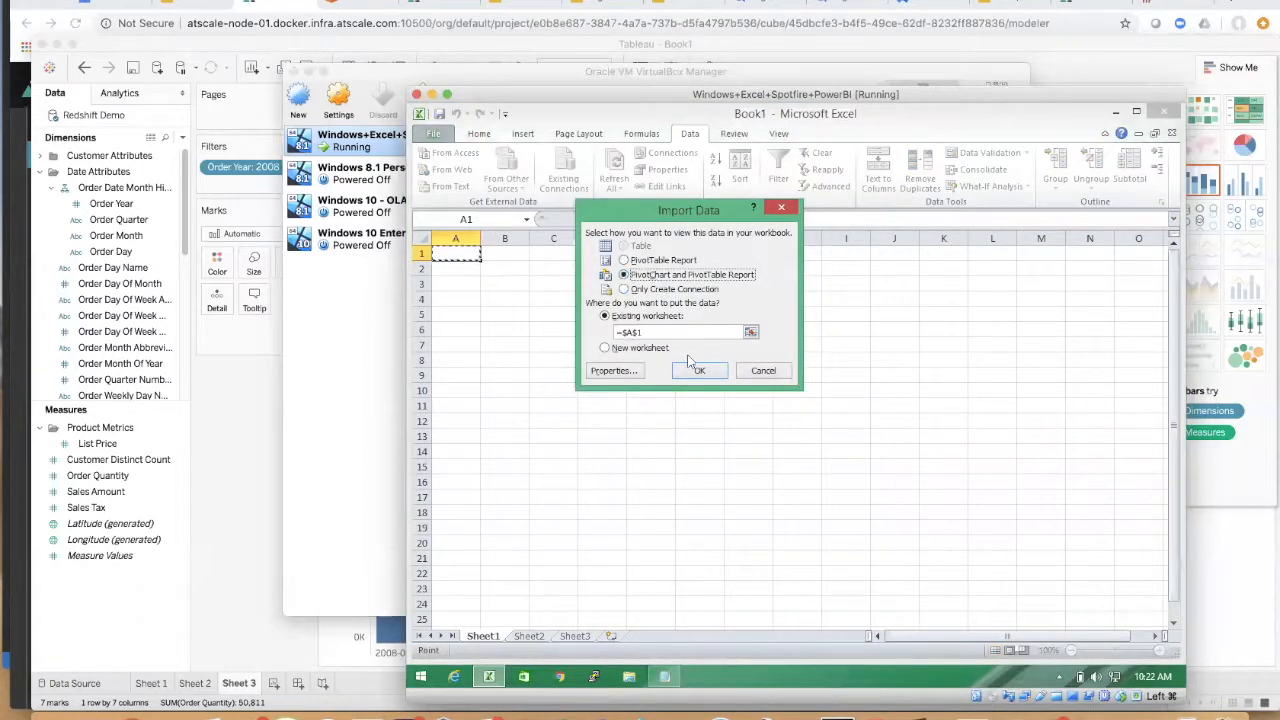
Insert a PivotChart and PivotTable of Order Quantity by Color, then show Tableau's matching chart.
left_click(700, 370)
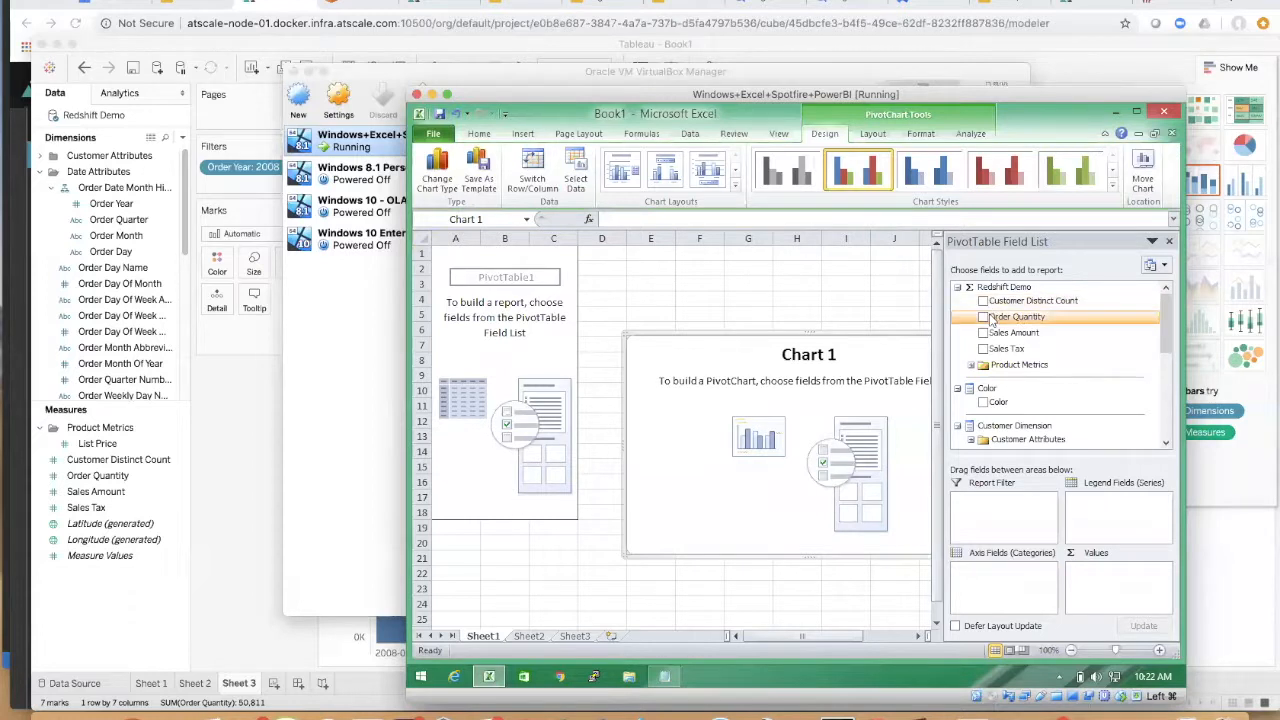
left_click(984, 316)
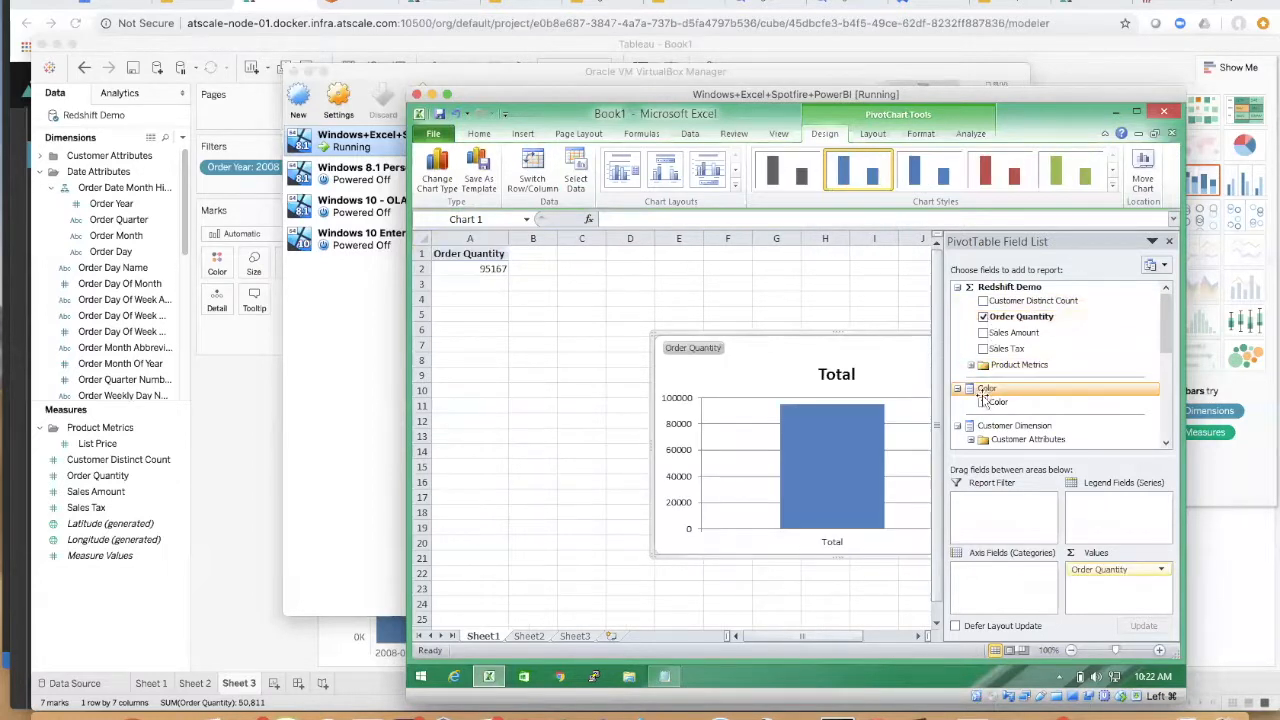
left_click(976, 388)
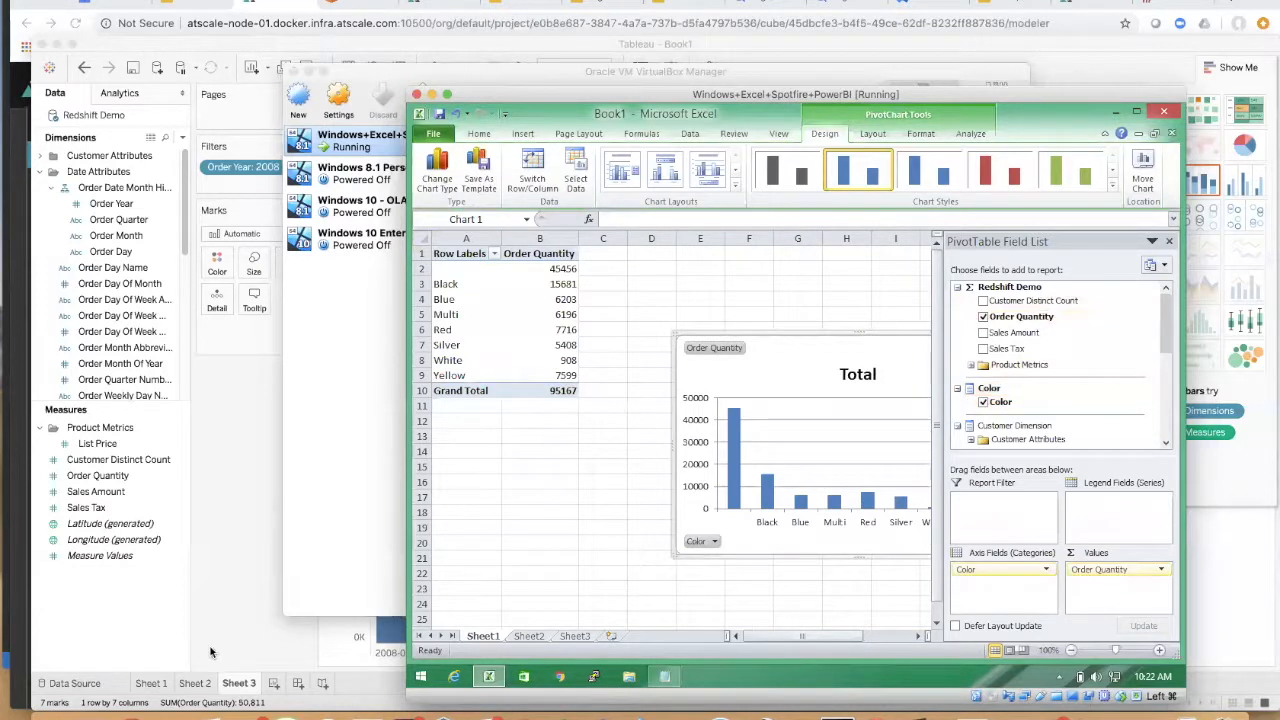
left_click(194, 684)
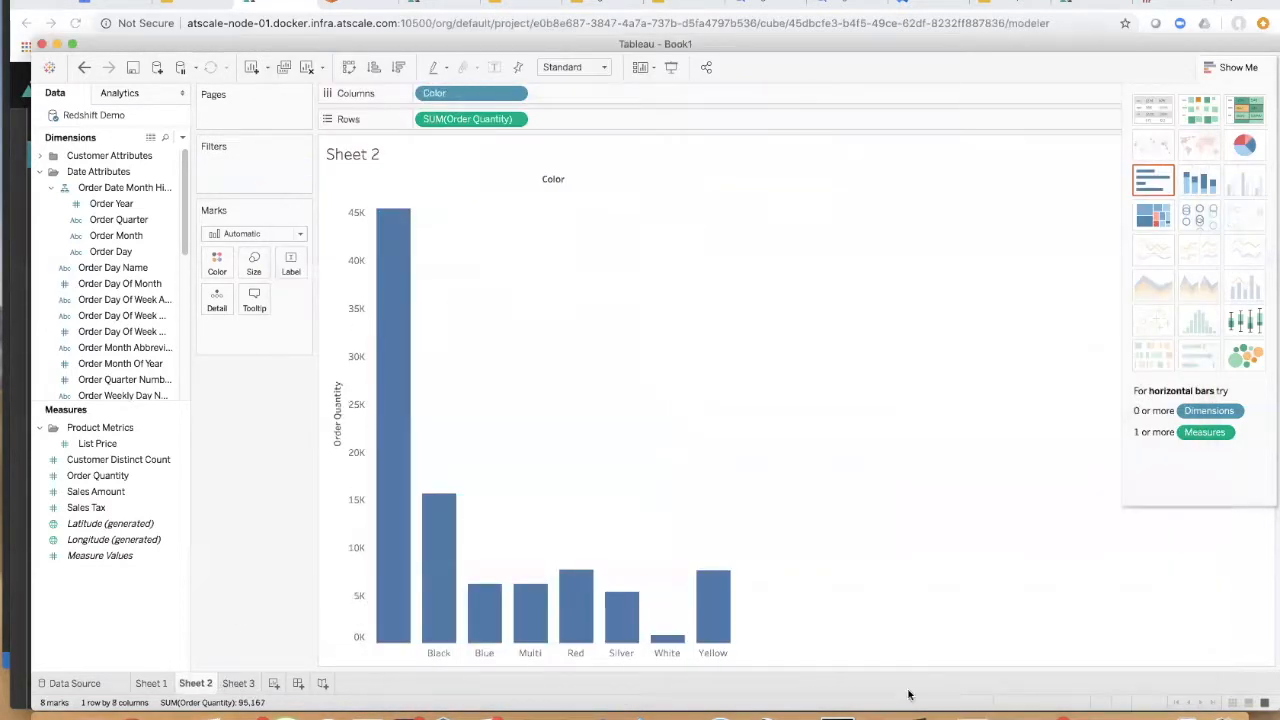